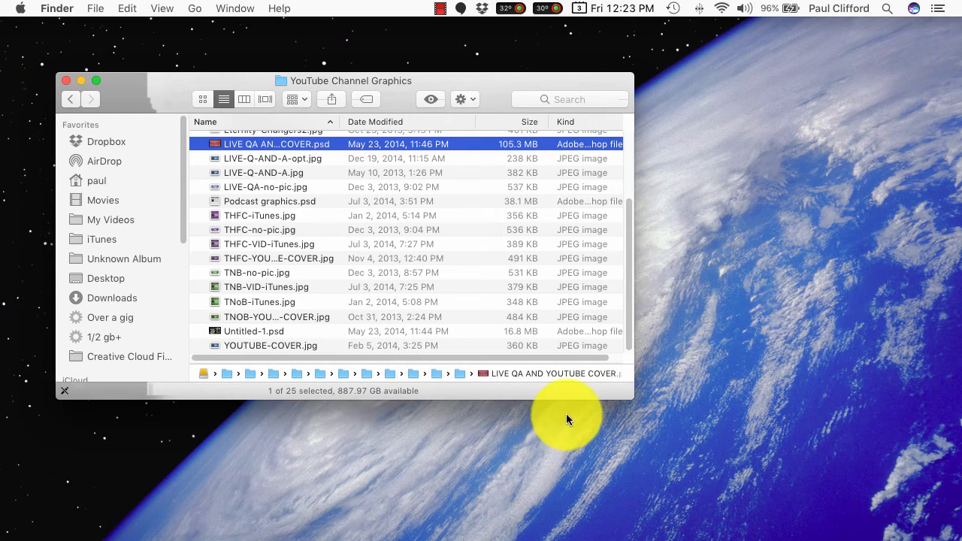
{"action": "mouse_move", "coordinate": [571, 402]}
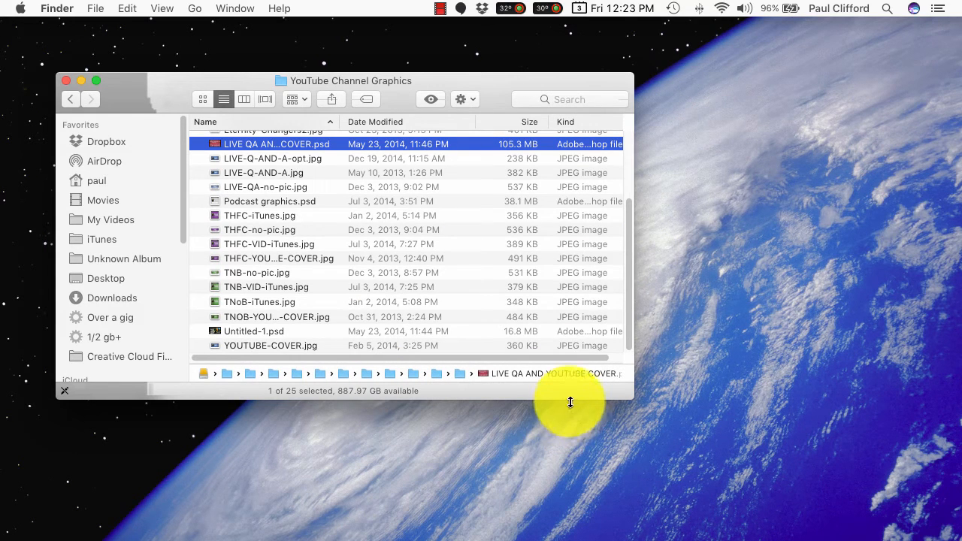
{"action": "mouse_move", "coordinate": [706, 415]}
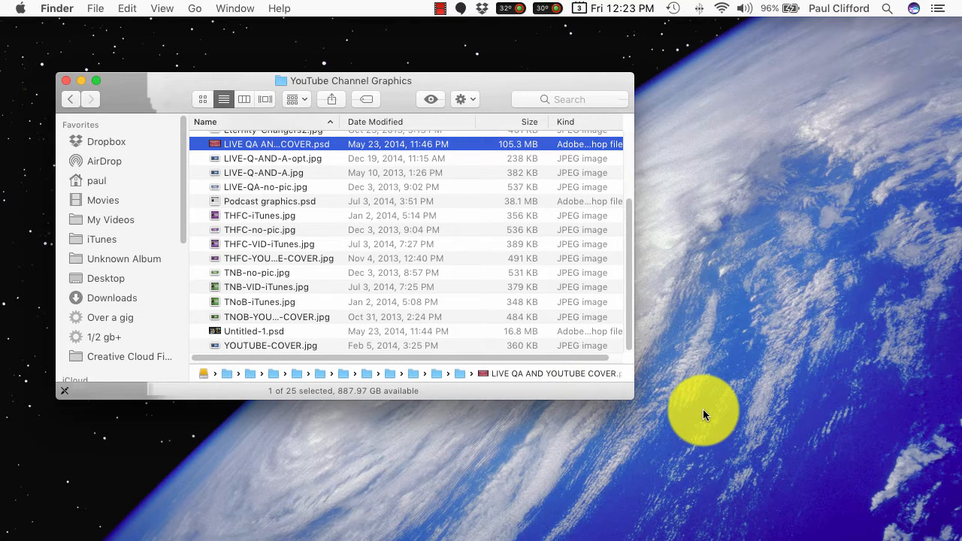
{"action": "mouse_move", "coordinate": [710, 413]}
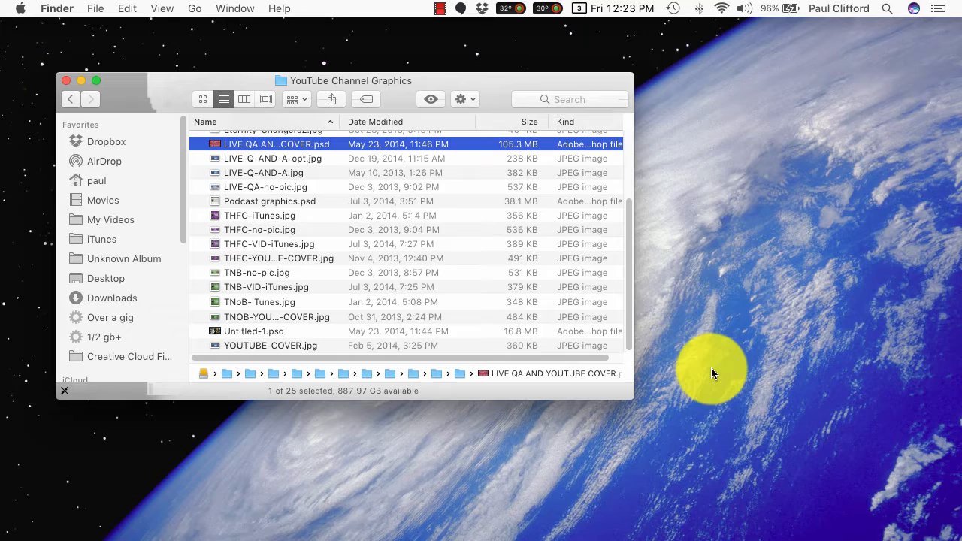
{"action": "mouse_move", "coordinate": [694, 367]}
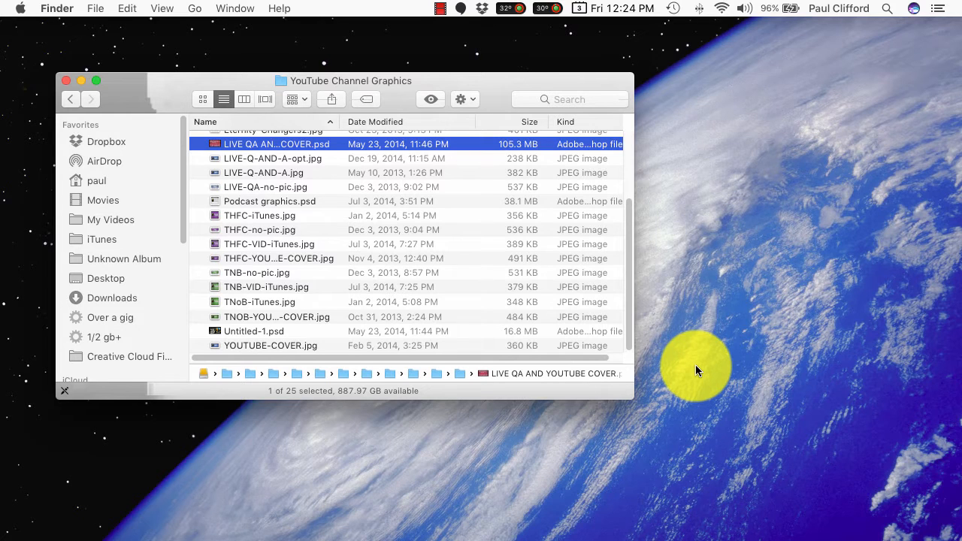
{"action": "mouse_move", "coordinate": [701, 370]}
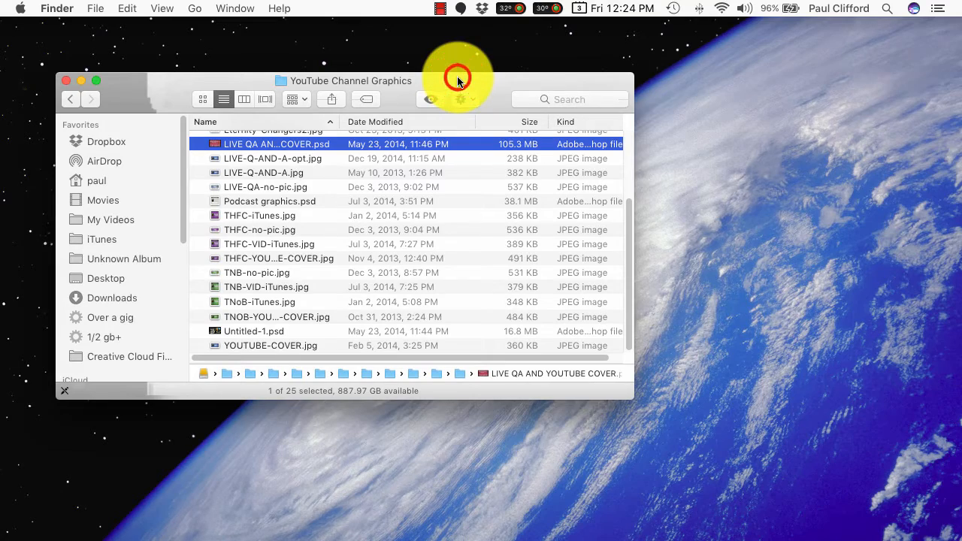
Drag the YouTube Channel Graphics Finder window slightly up and to the left
{"action": "left_click_drag", "start_coordinate": [459, 81], "coordinate": [447, 73]}
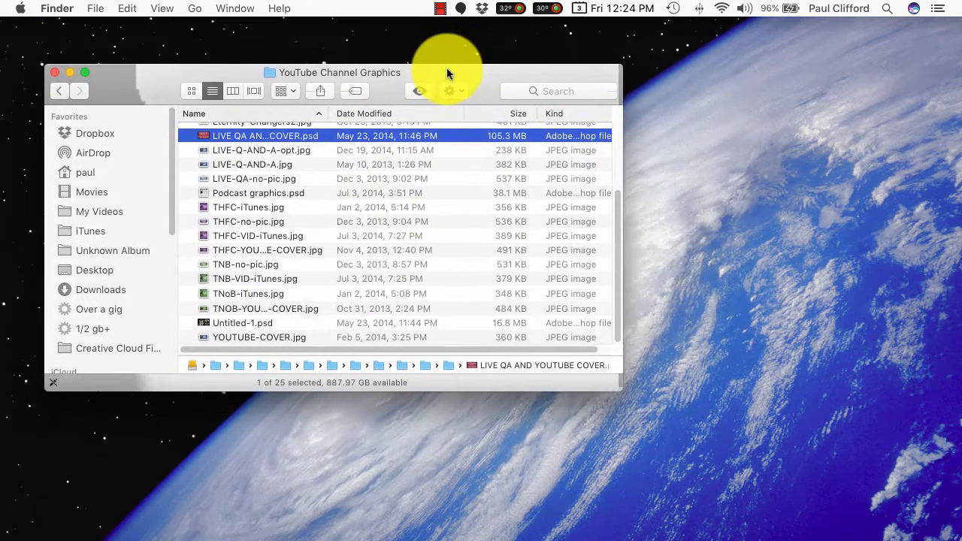
{"action": "mouse_move", "coordinate": [292, 340]}
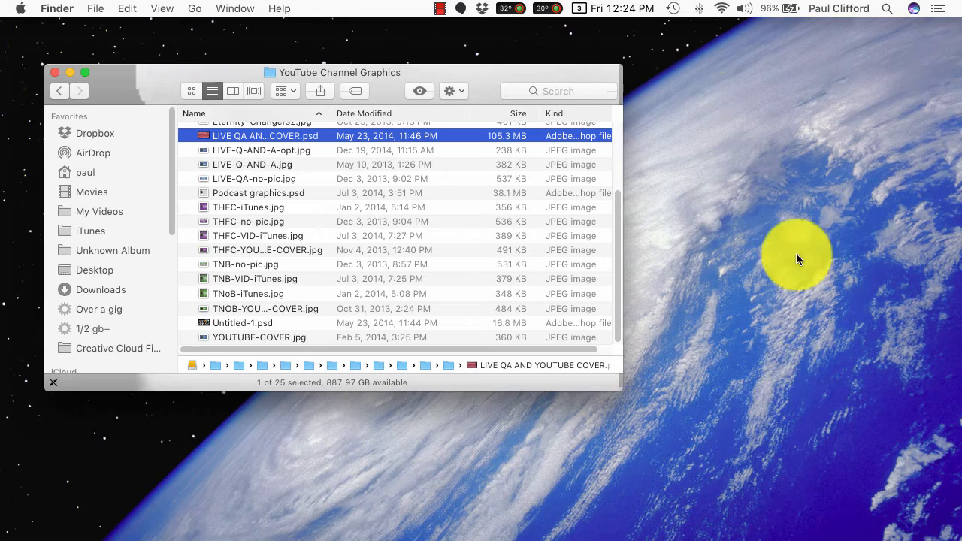
{"action": "mouse_move", "coordinate": [563, 61]}
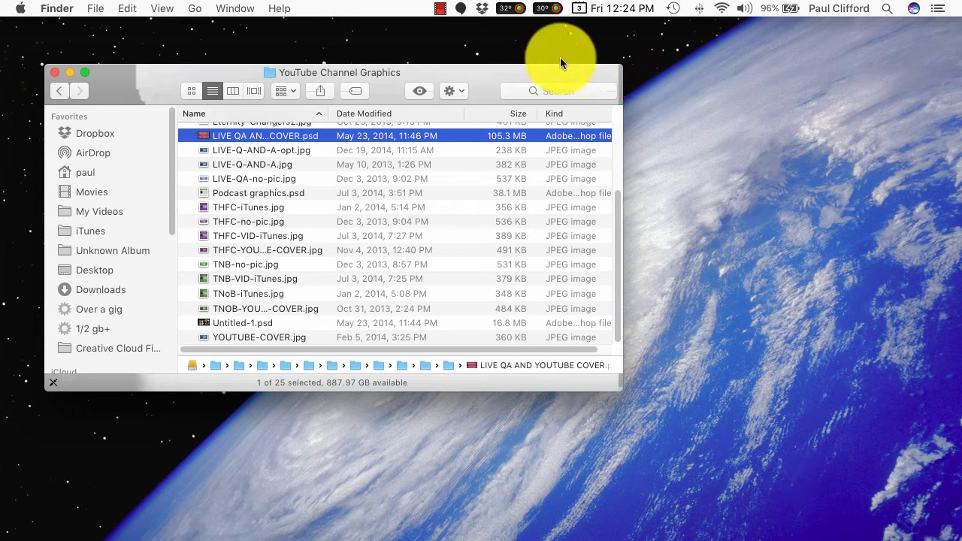
{"action": "mouse_move", "coordinate": [922, 366]}
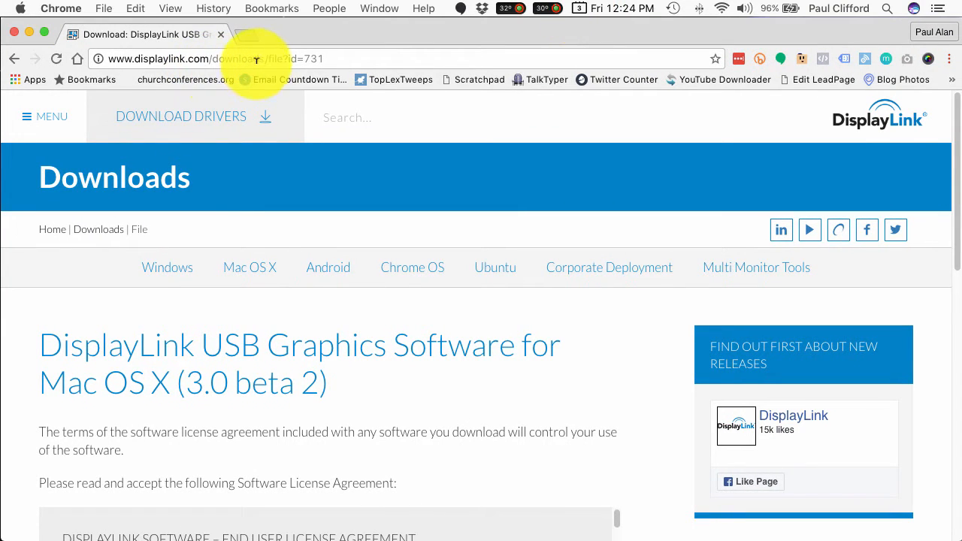
{"action": "mouse_move", "coordinate": [291, 59]}
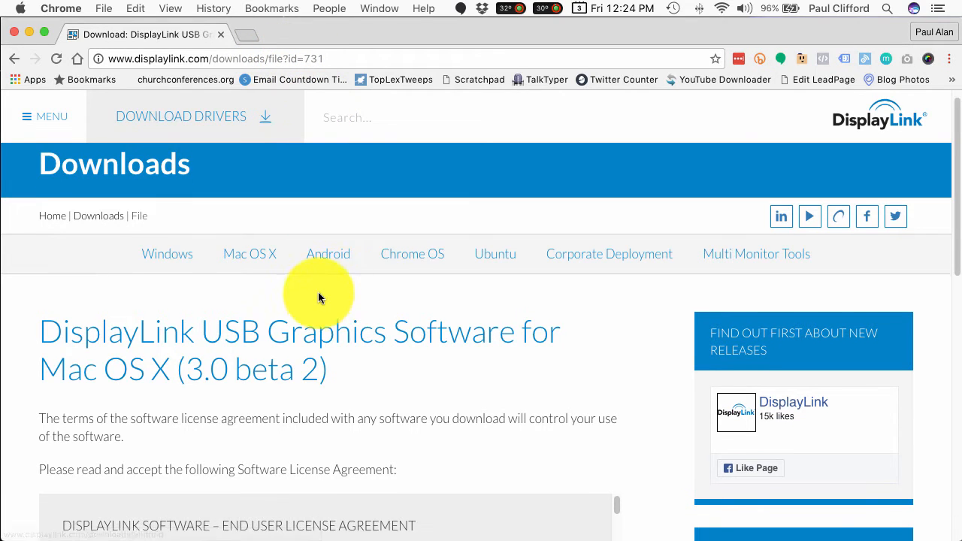
{"action": "scroll", "scroll_direction": "down", "scroll_amount": 3}
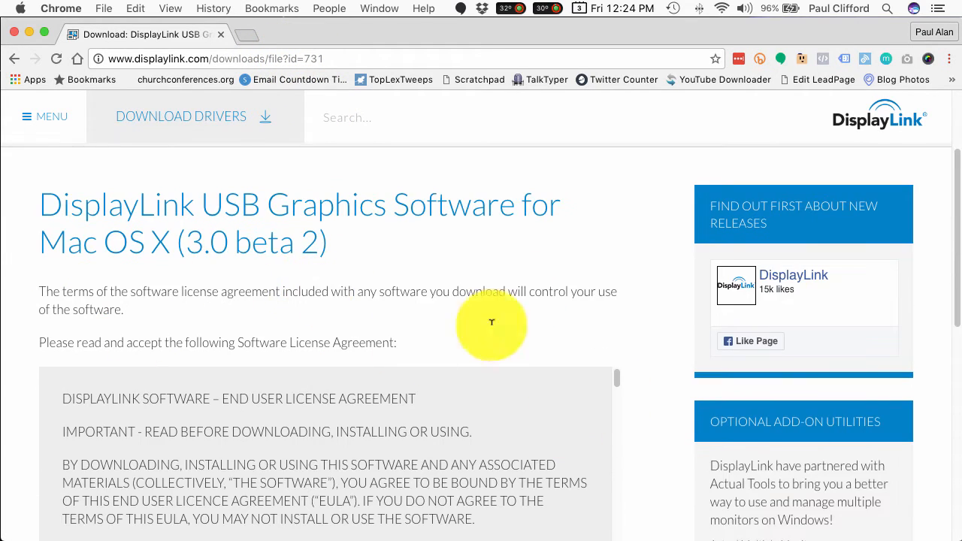
{"action": "scroll", "scroll_direction": "down", "scroll_amount": 3}
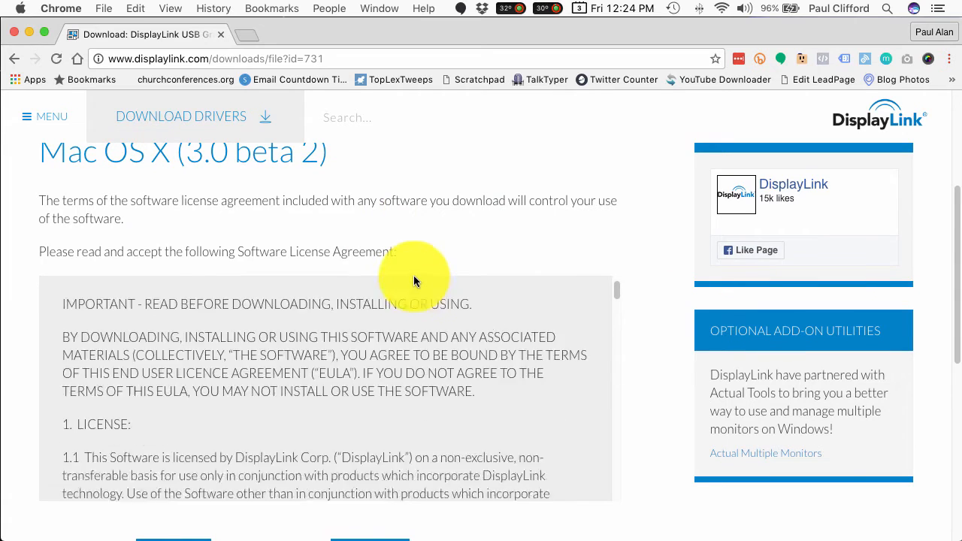
{"action": "scroll", "scroll_direction": "down", "scroll_amount": 3}
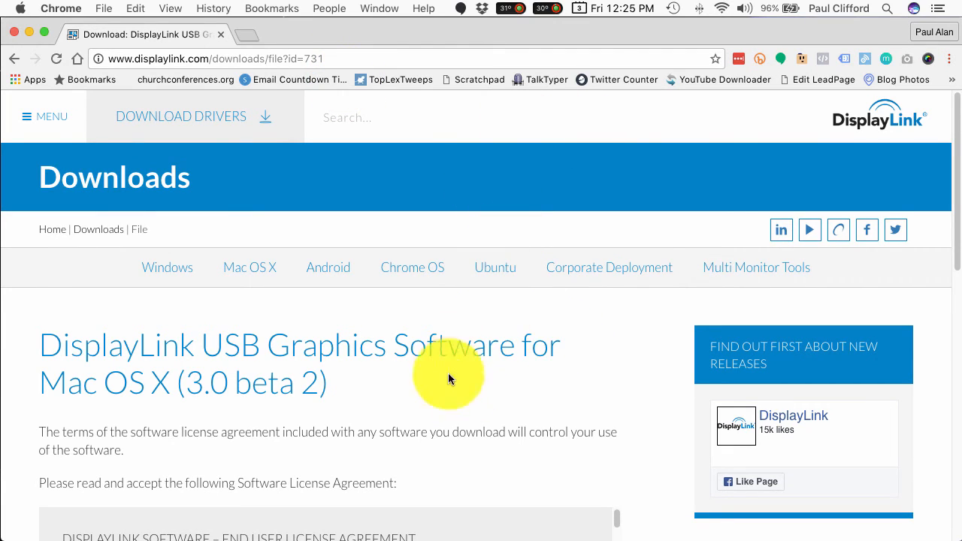
{"action": "mouse_move", "coordinate": [623, 360]}
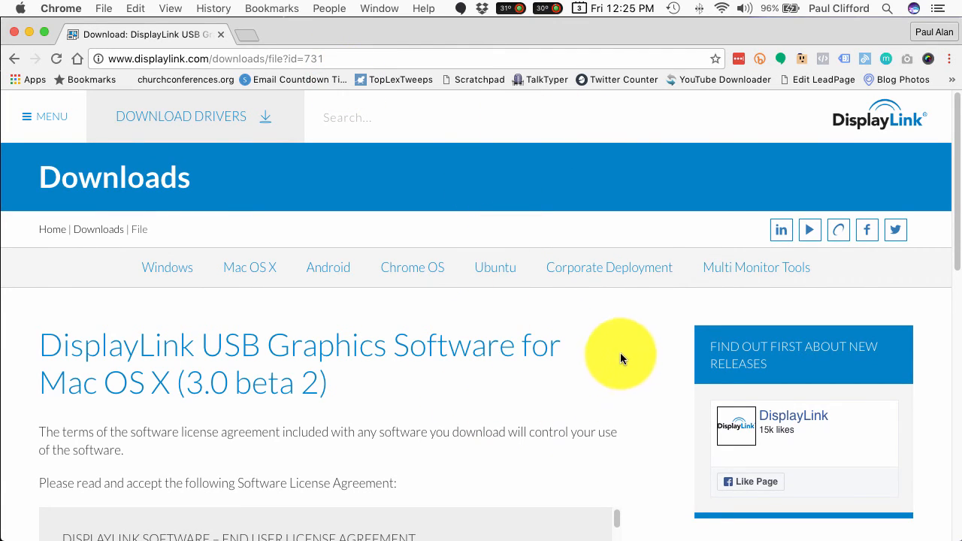
{"action": "mouse_move", "coordinate": [404, 378]}
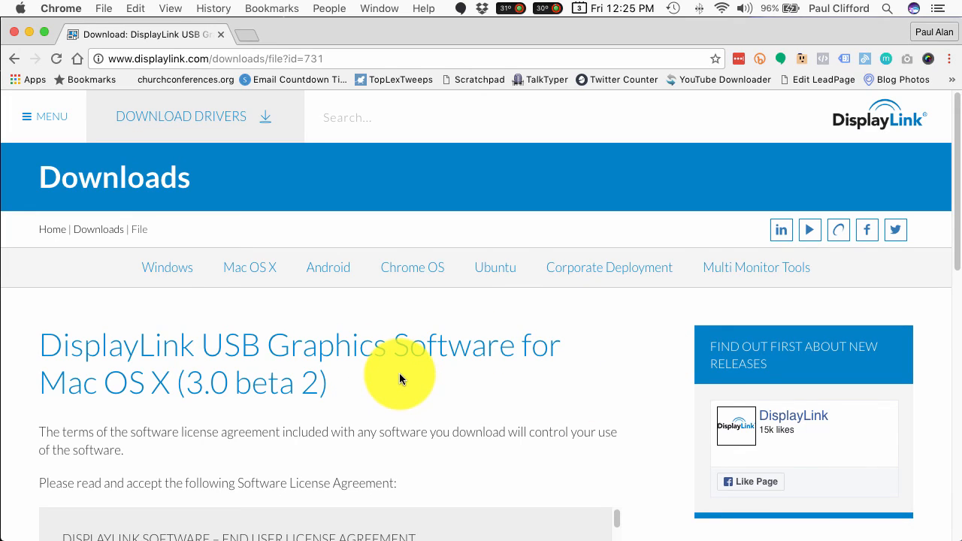